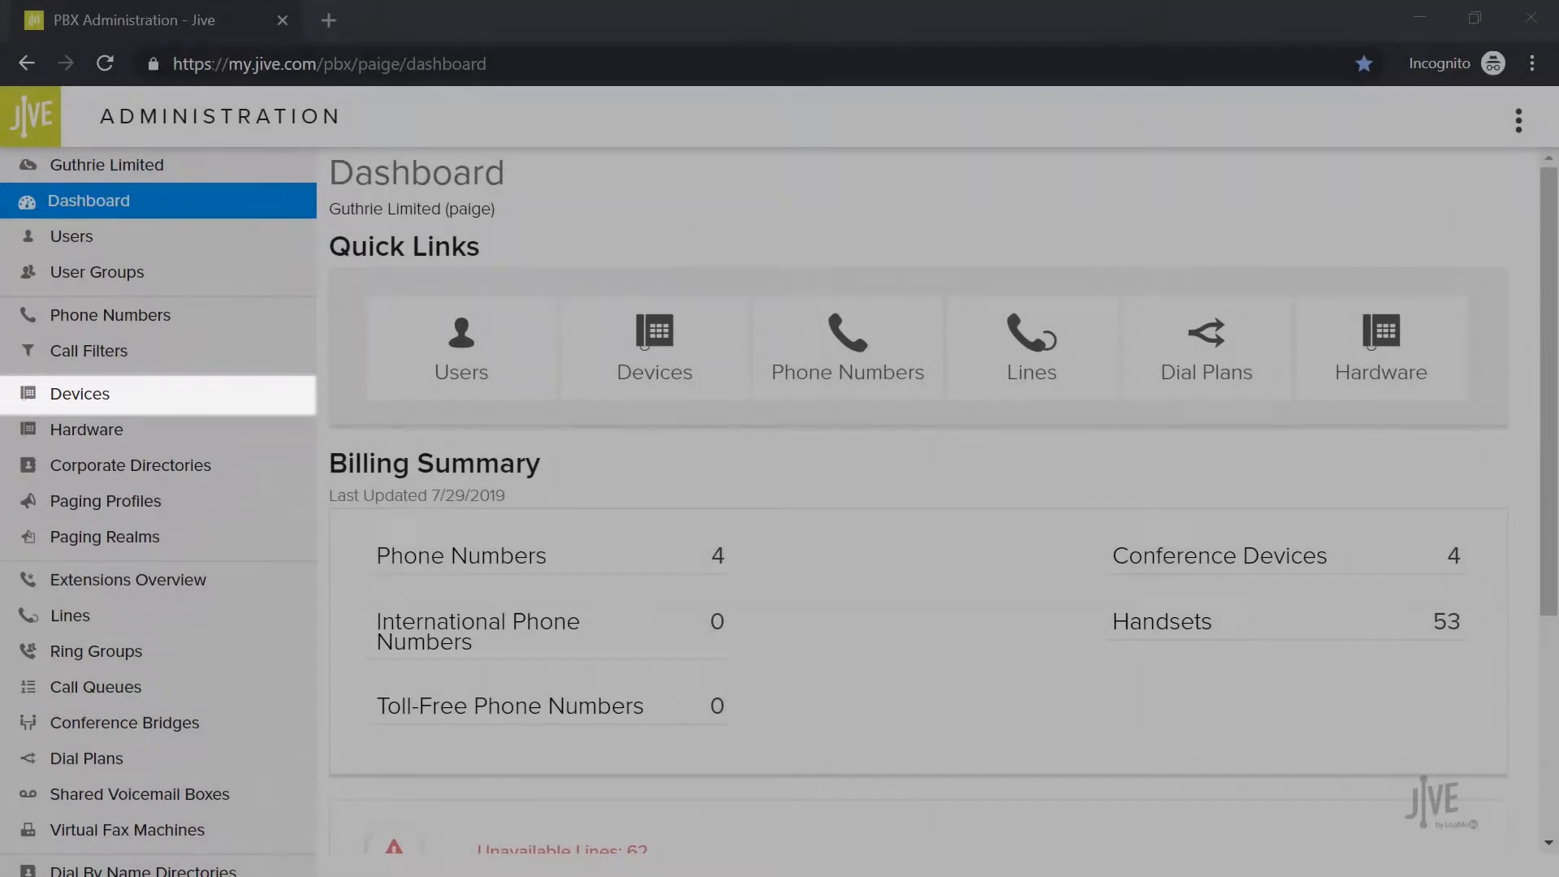
# Show the Devices list filtered to the phone on extension 1151
pyautogui.click(79, 393)
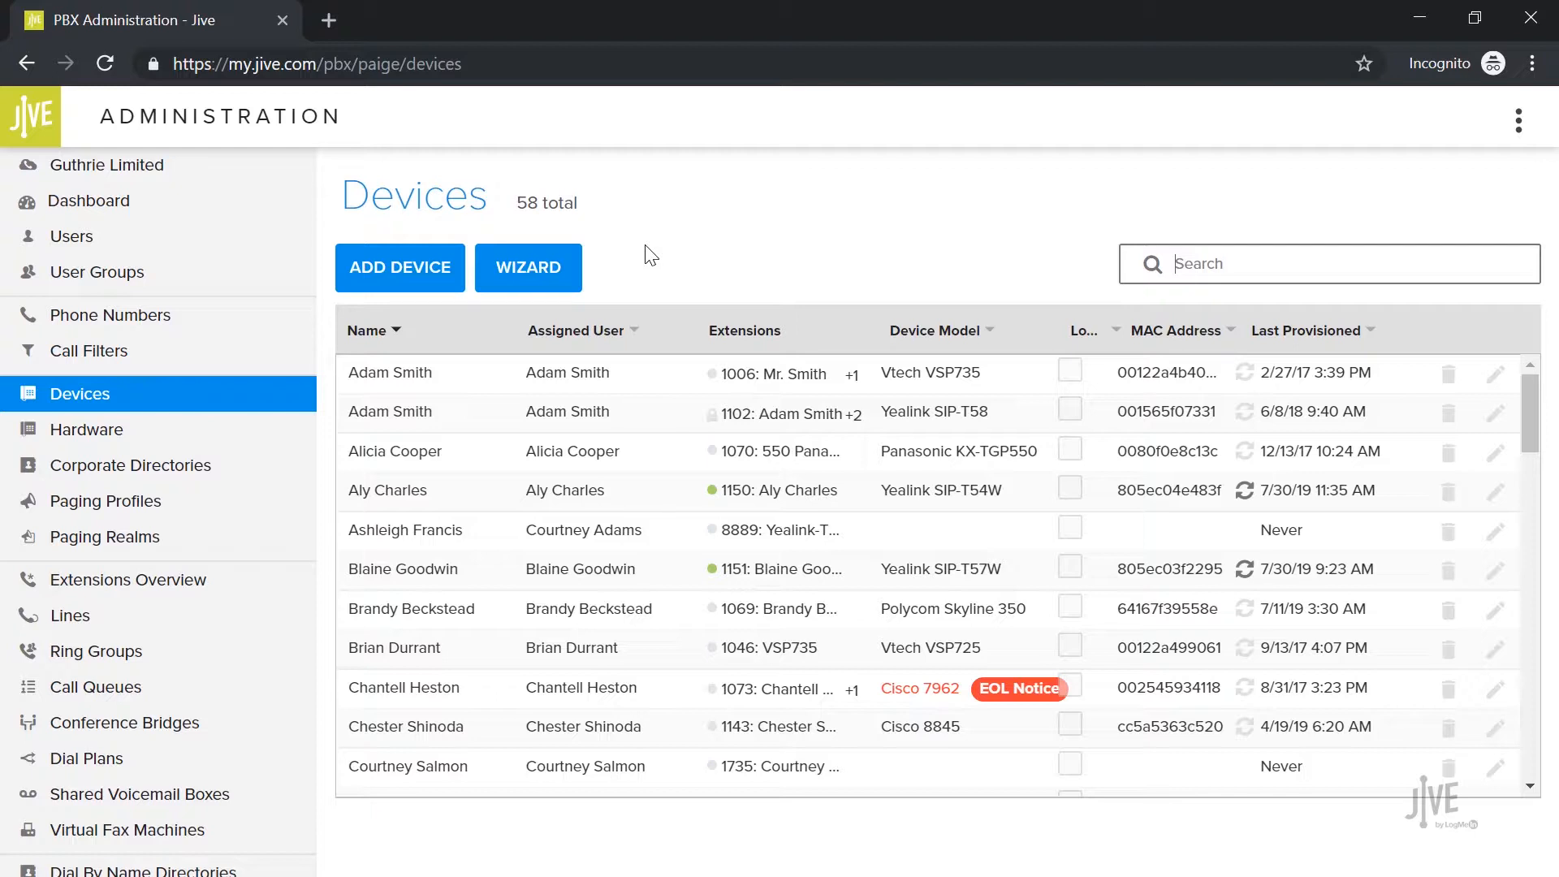
pyautogui.write('1151')
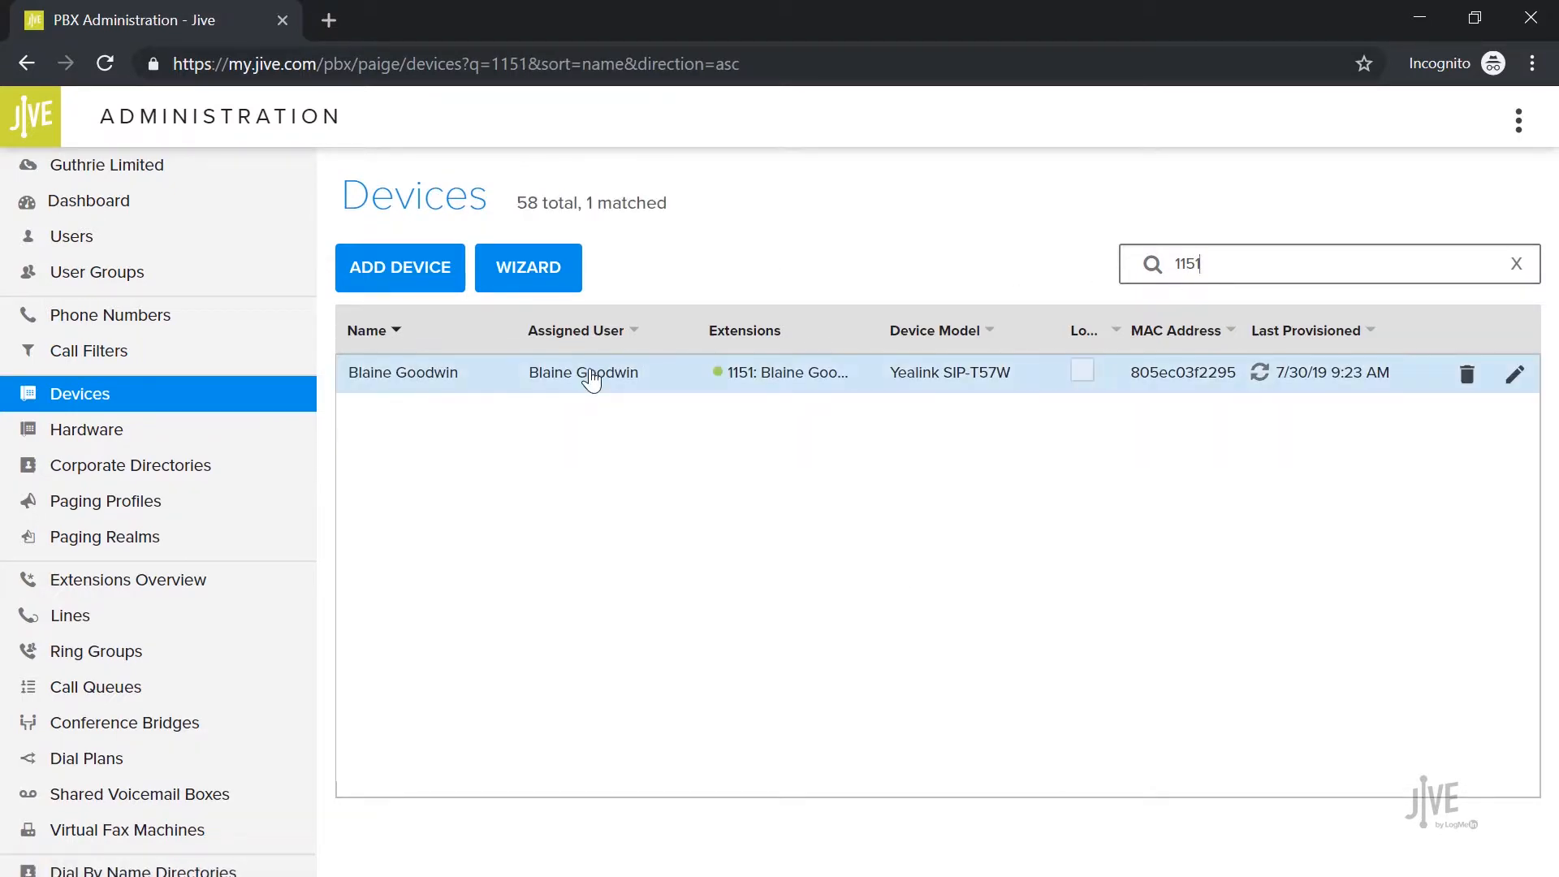
# Open the extension 1151 device and view its Button Configuration rows
pyautogui.click(403, 371)
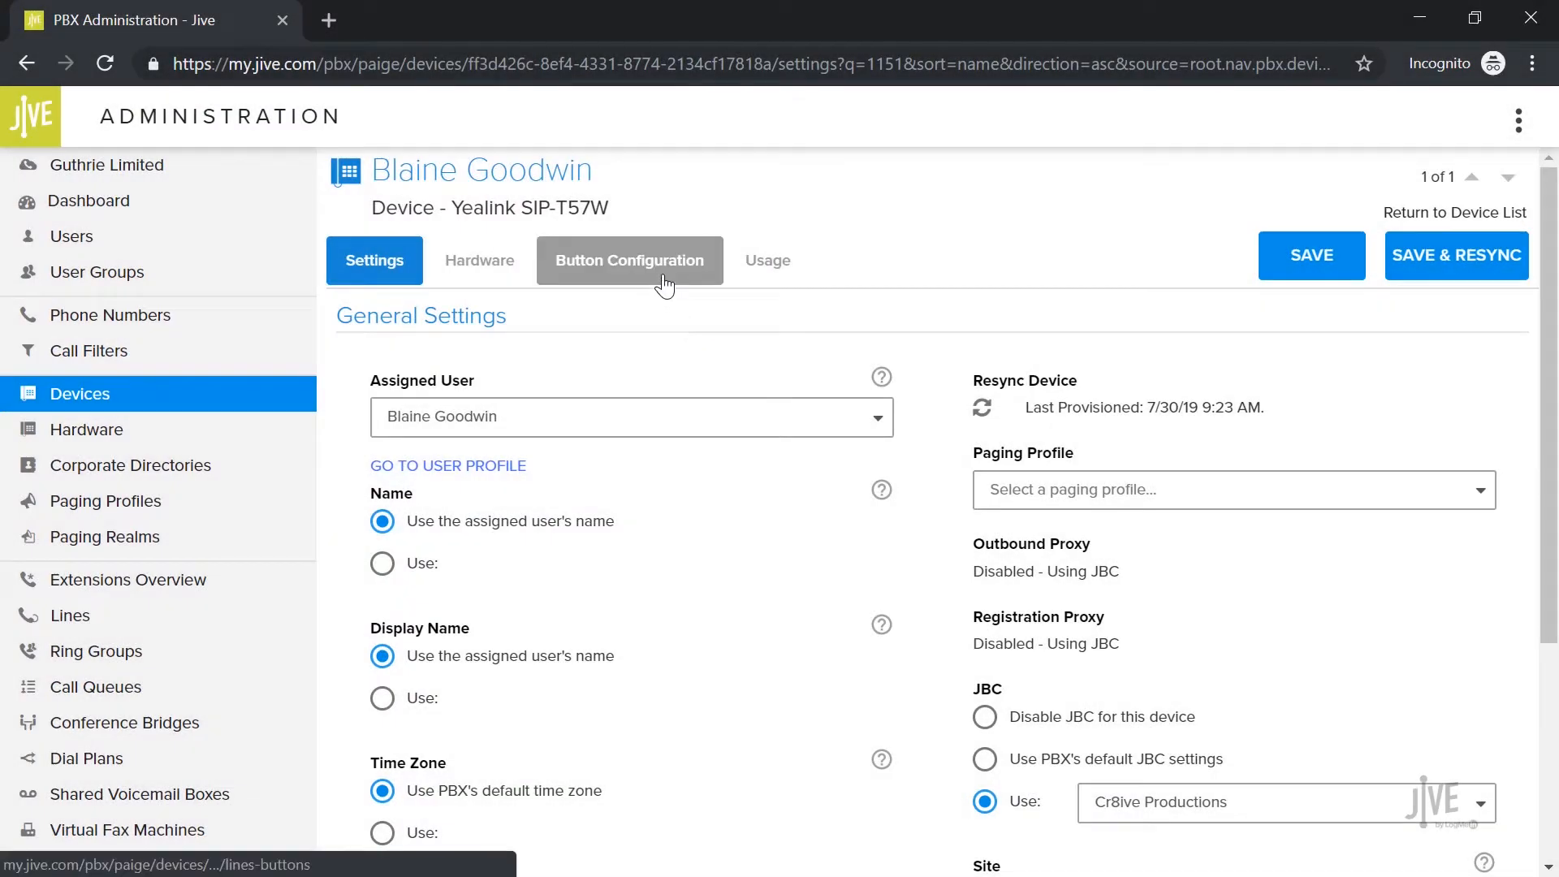
pyautogui.click(628, 260)
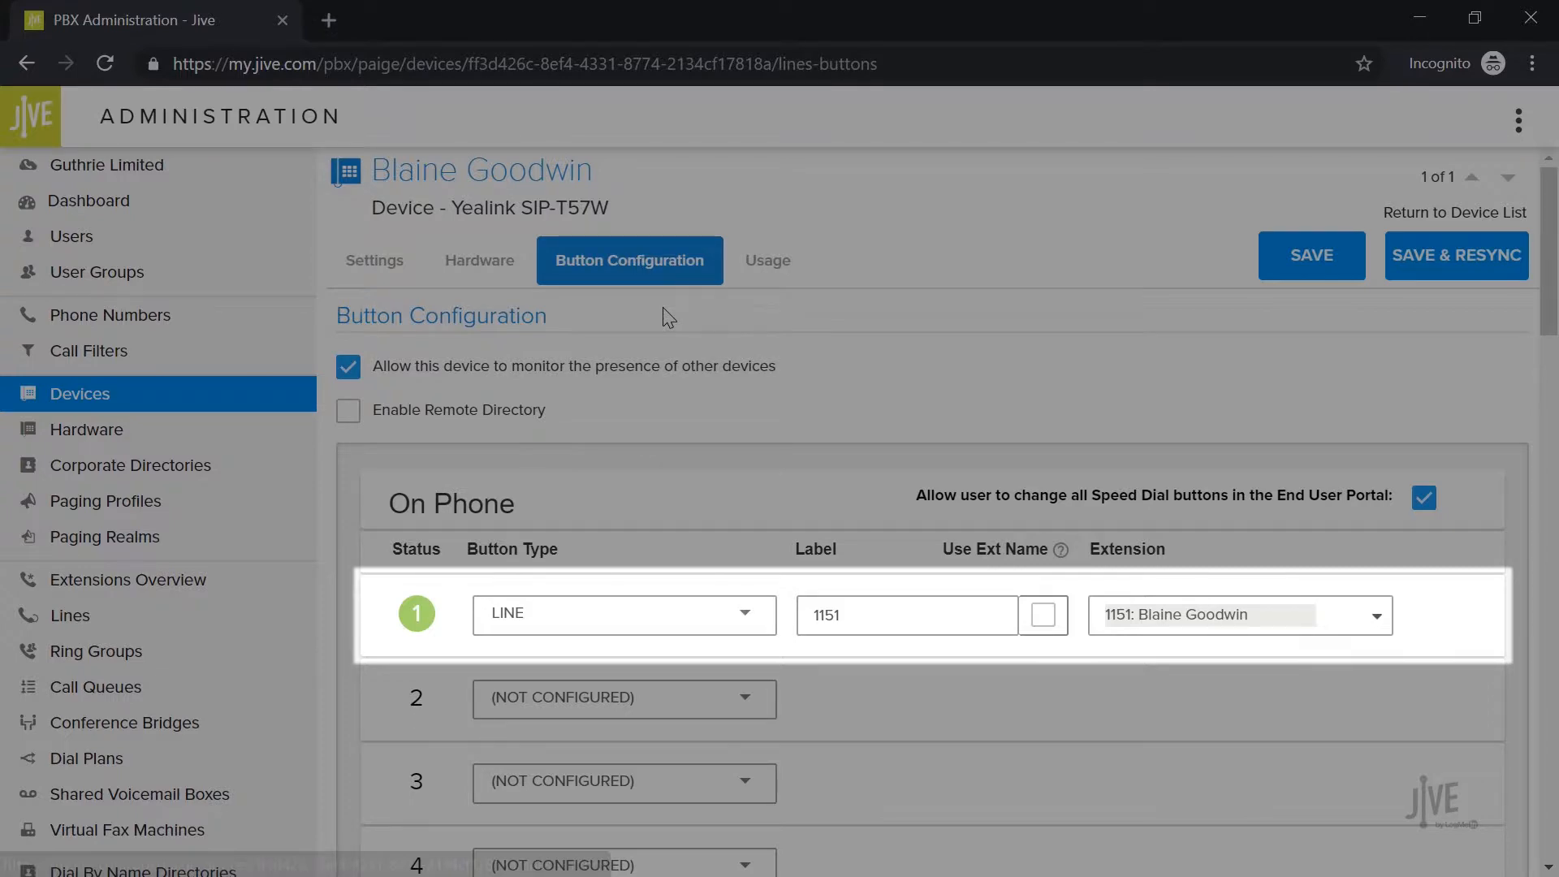
pyautogui.scroll(-3)
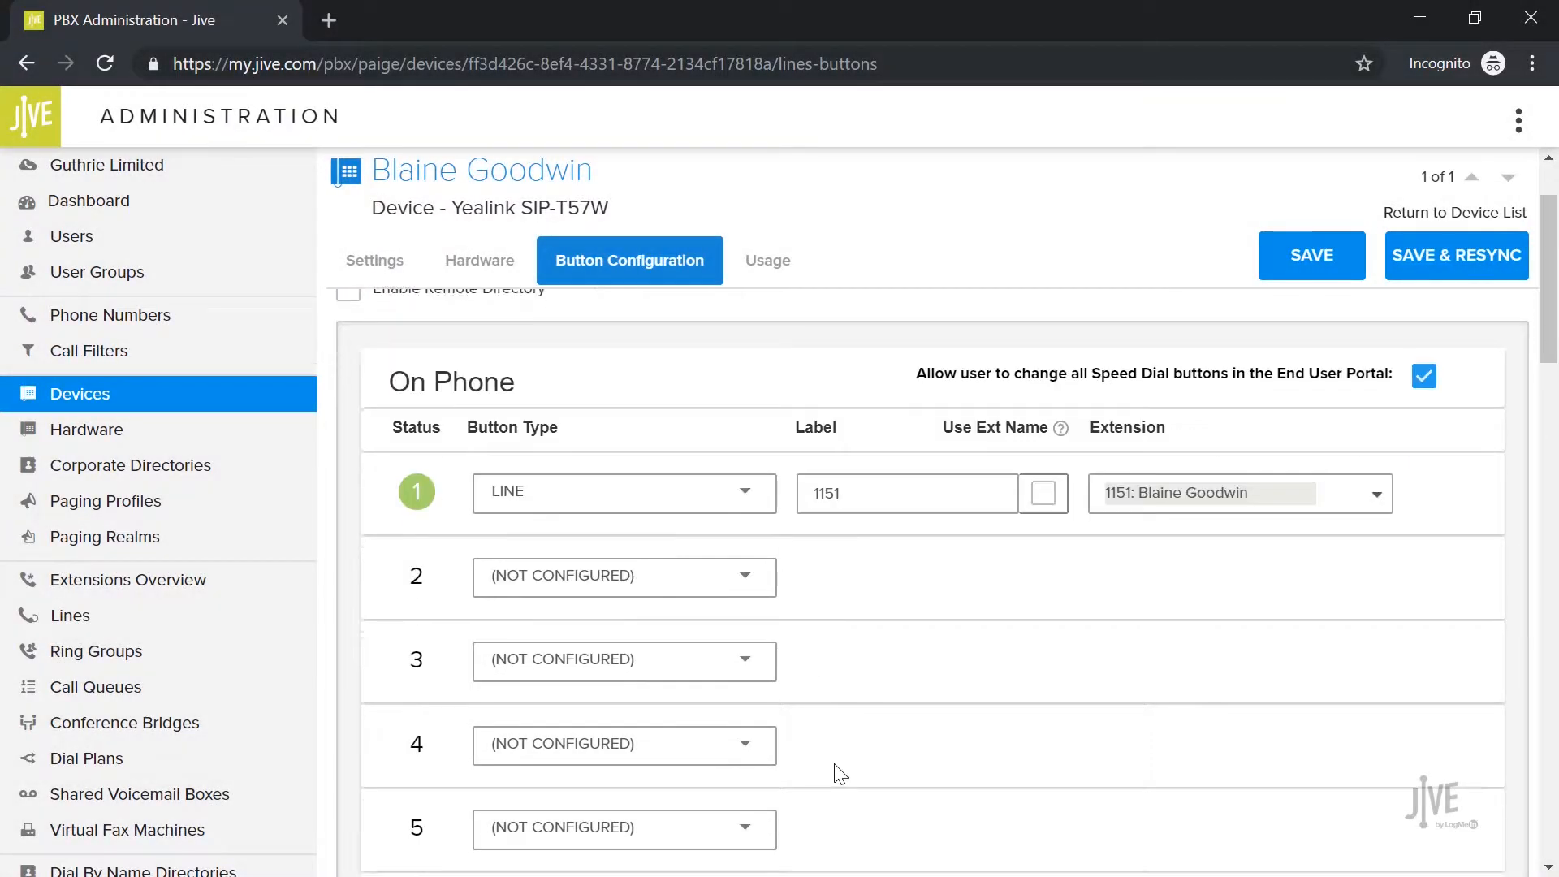
pyautogui.scroll(-3)
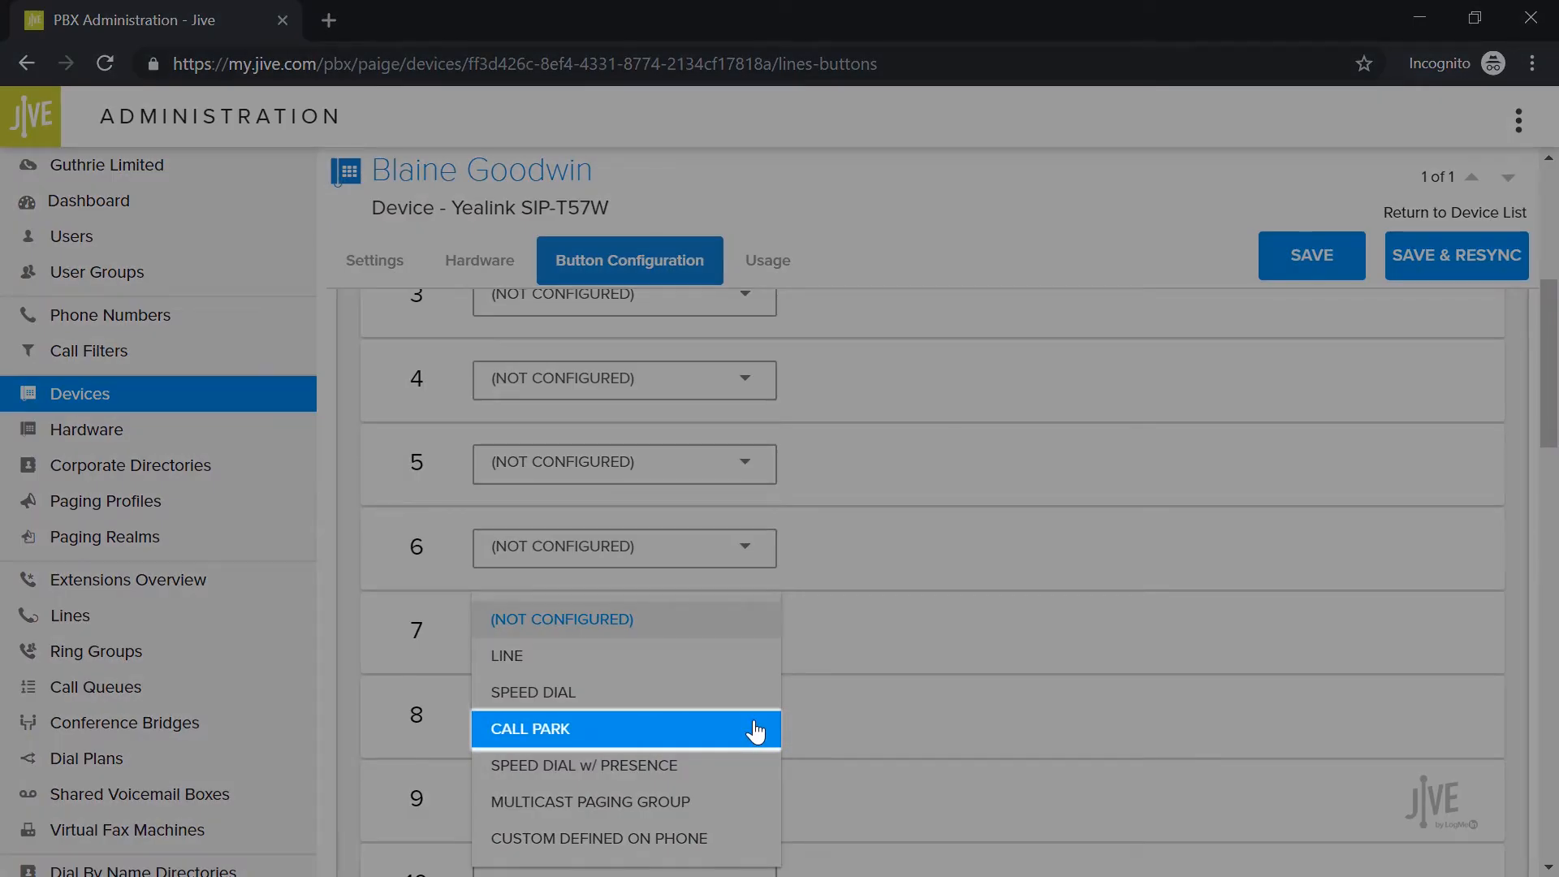
# Configure button 8 as CALL PARK with label CP8 and park spot 8
pyautogui.click(529, 729)
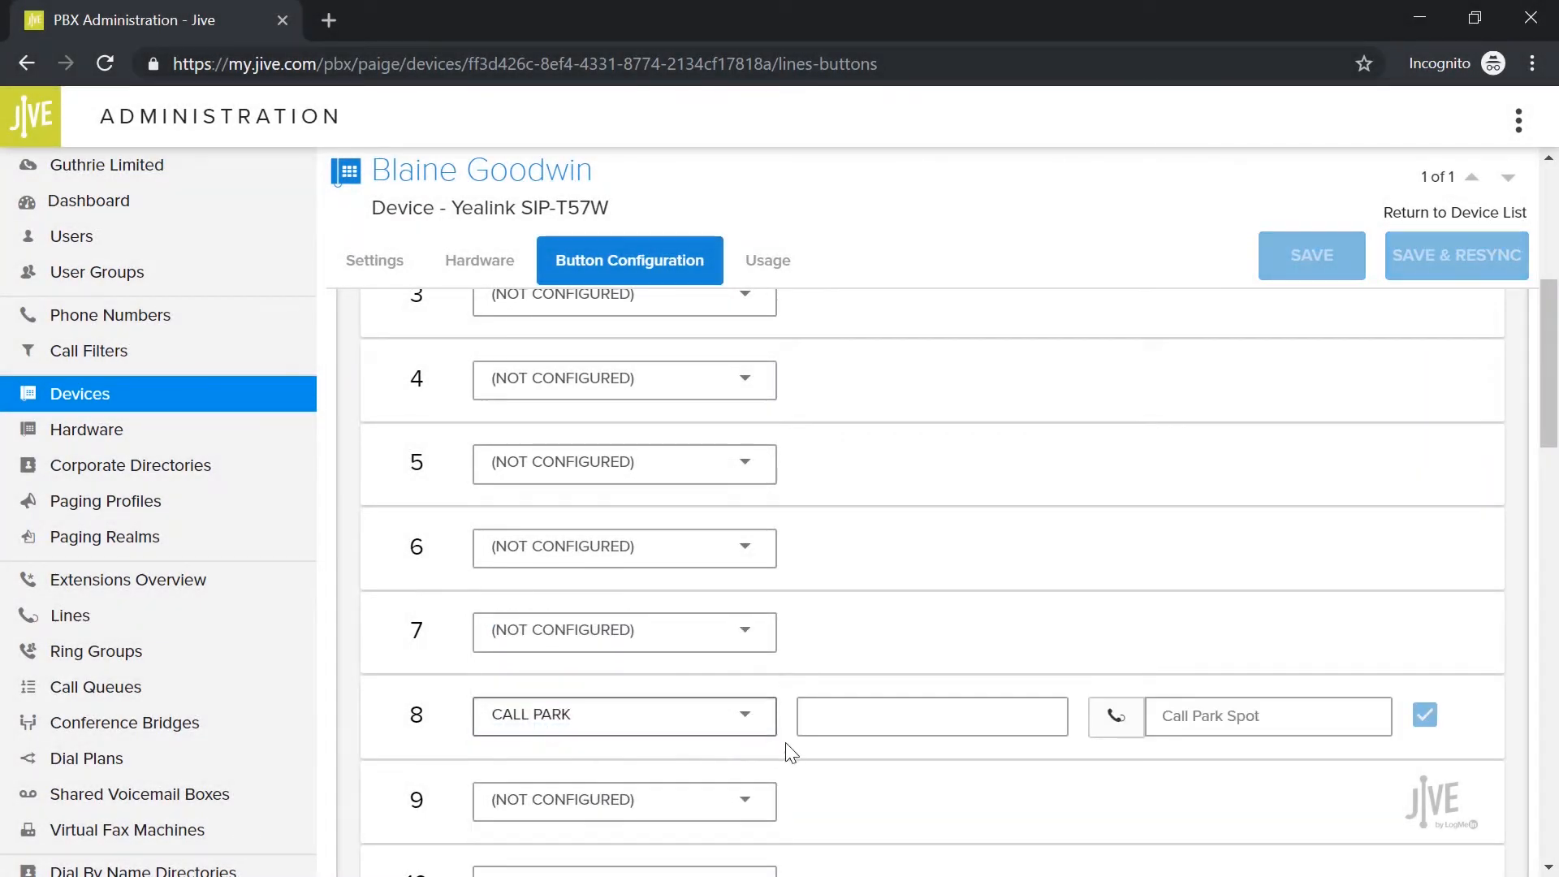
pyautogui.click(932, 714)
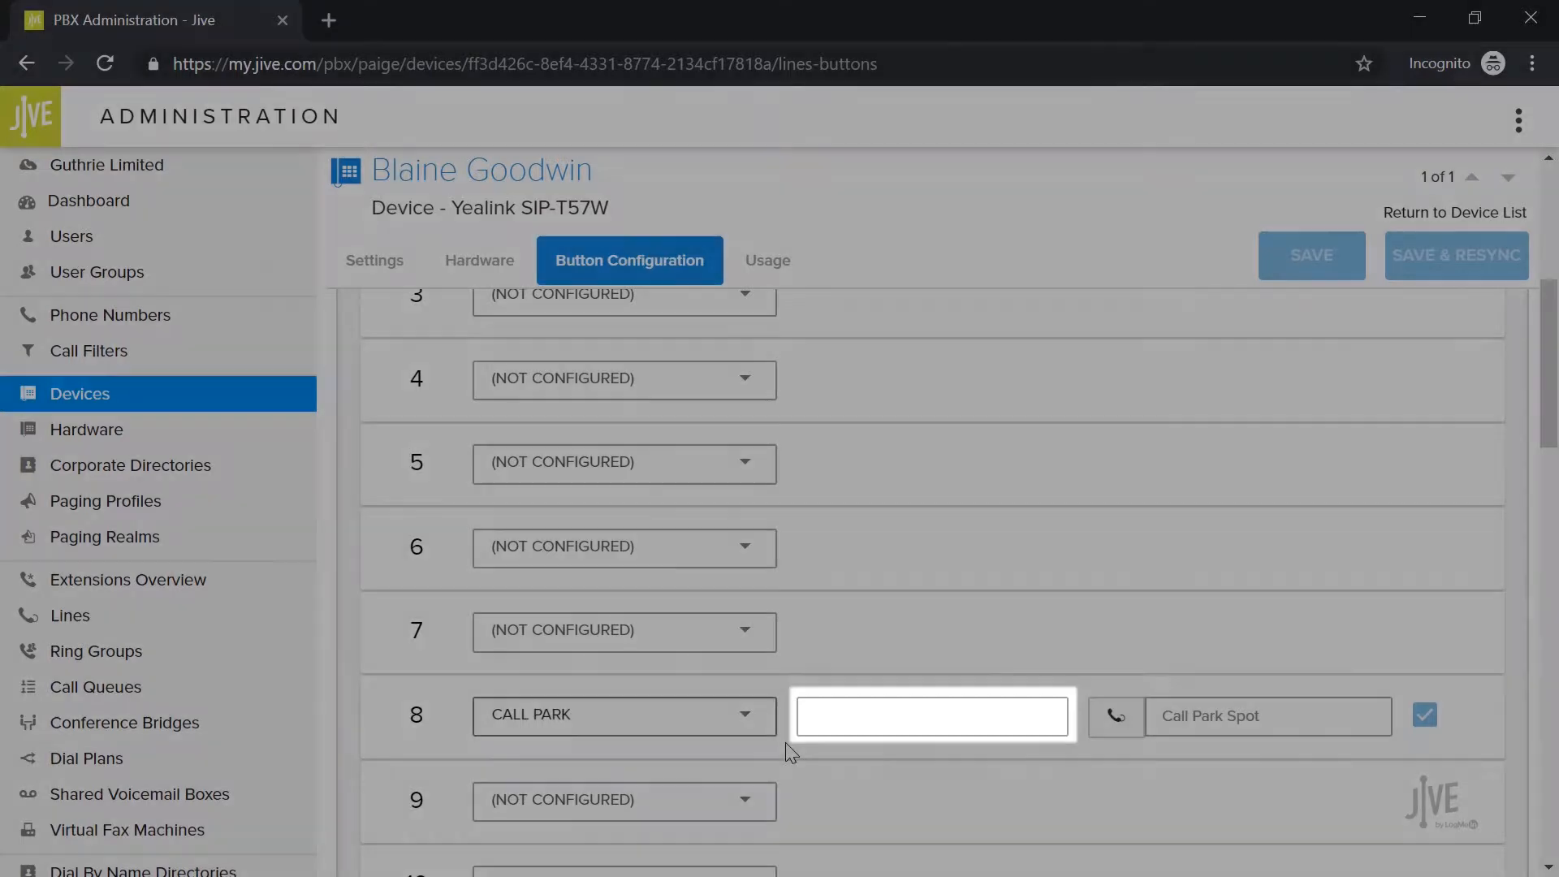
pyautogui.write('CP')
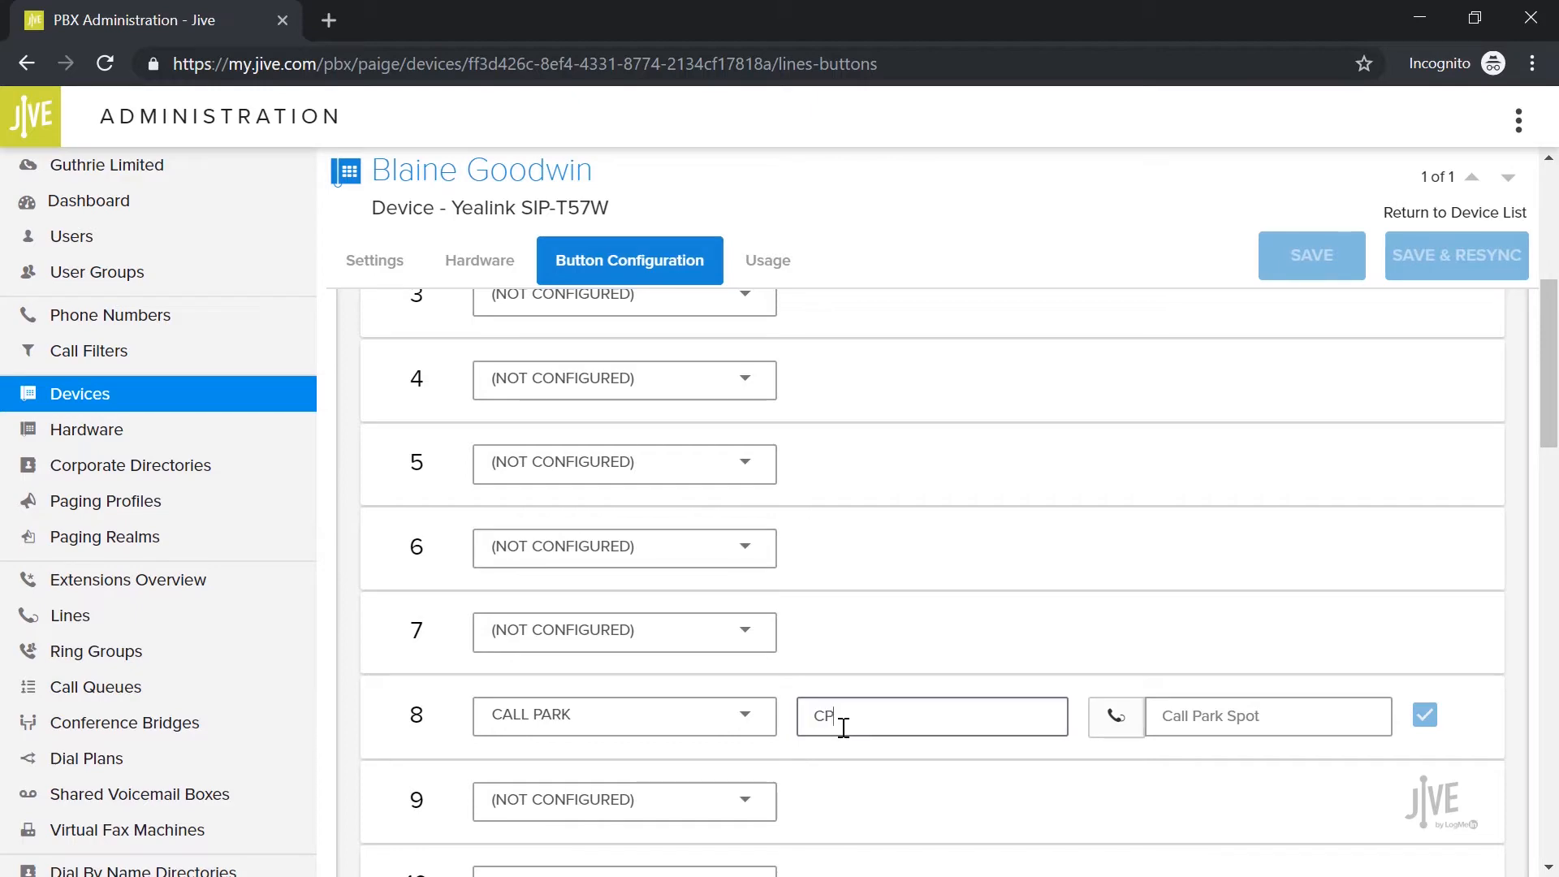
pyautogui.write('8')
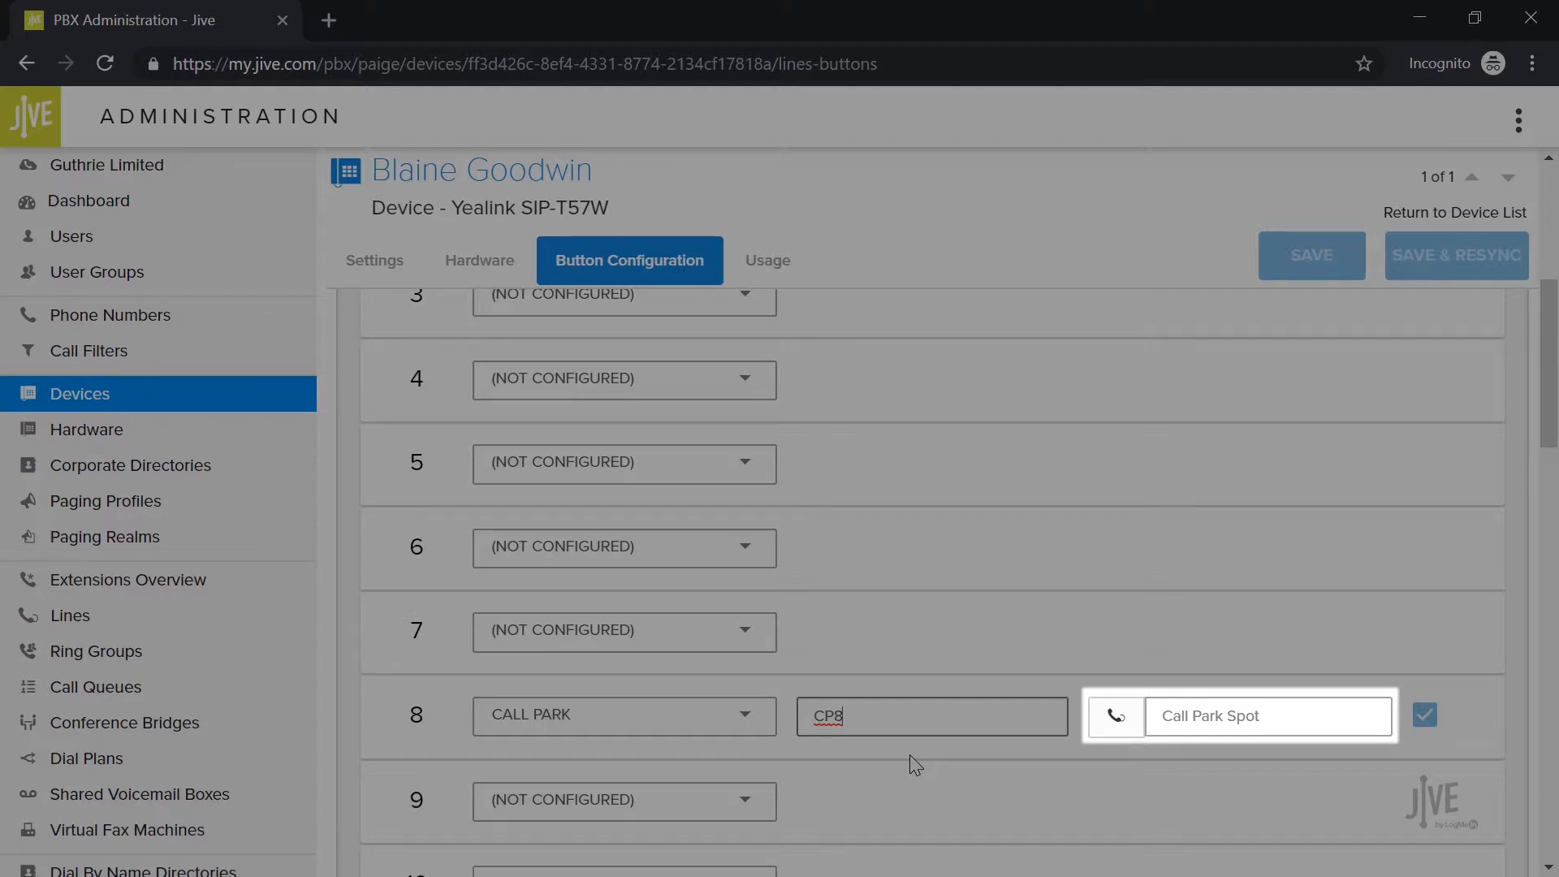
pyautogui.click(1268, 716)
pyautogui.write('8')
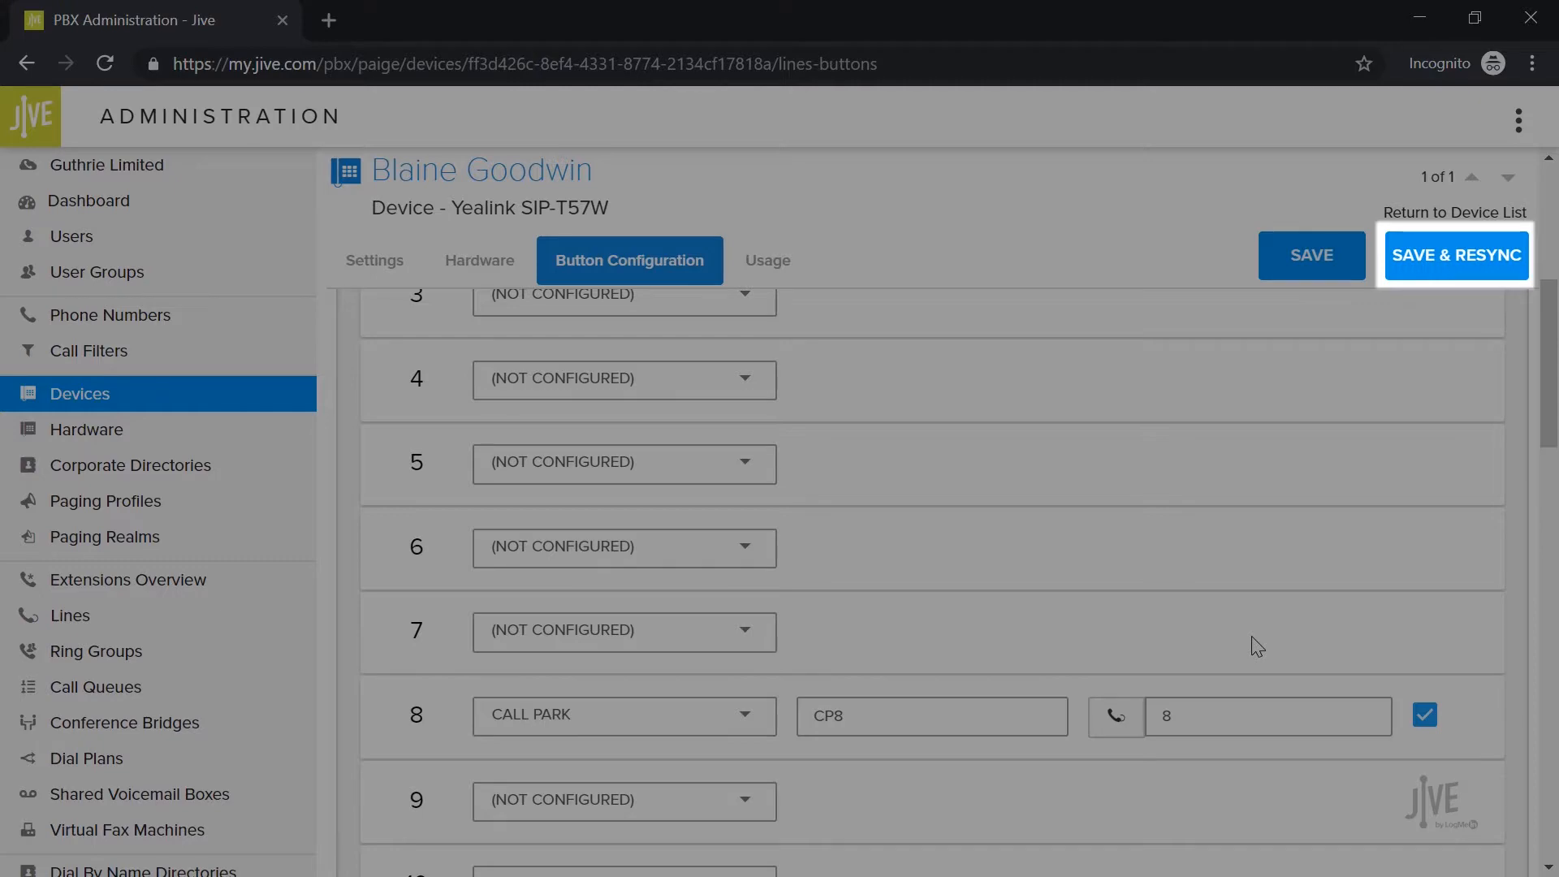
pyautogui.moveTo(1455, 255)
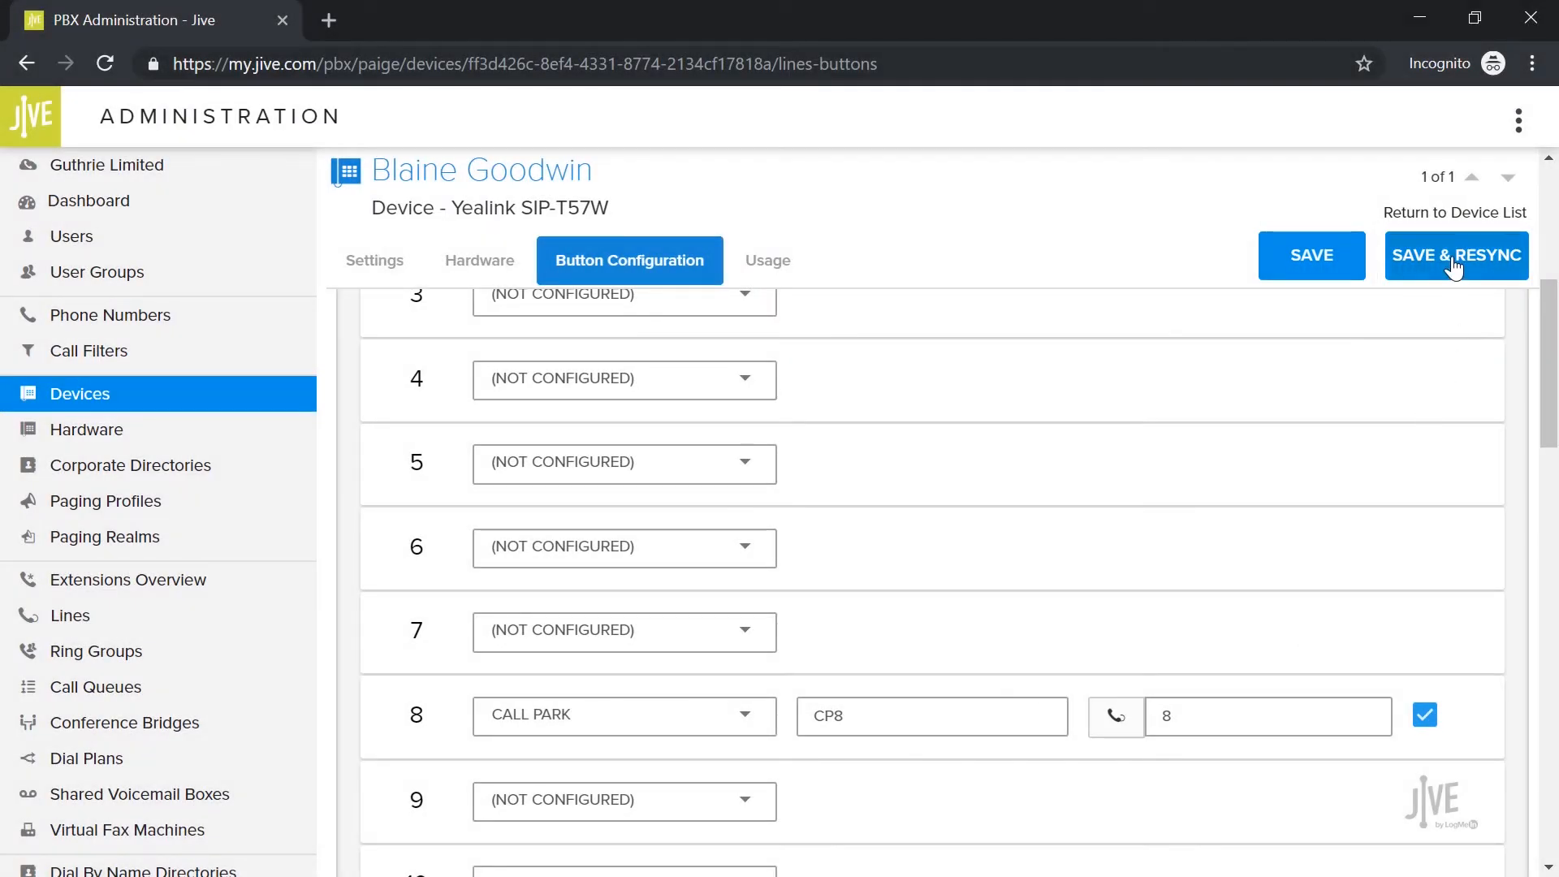
# Save & Resync the device so the CP8 button reaches the phone
pyautogui.click(1455, 254)
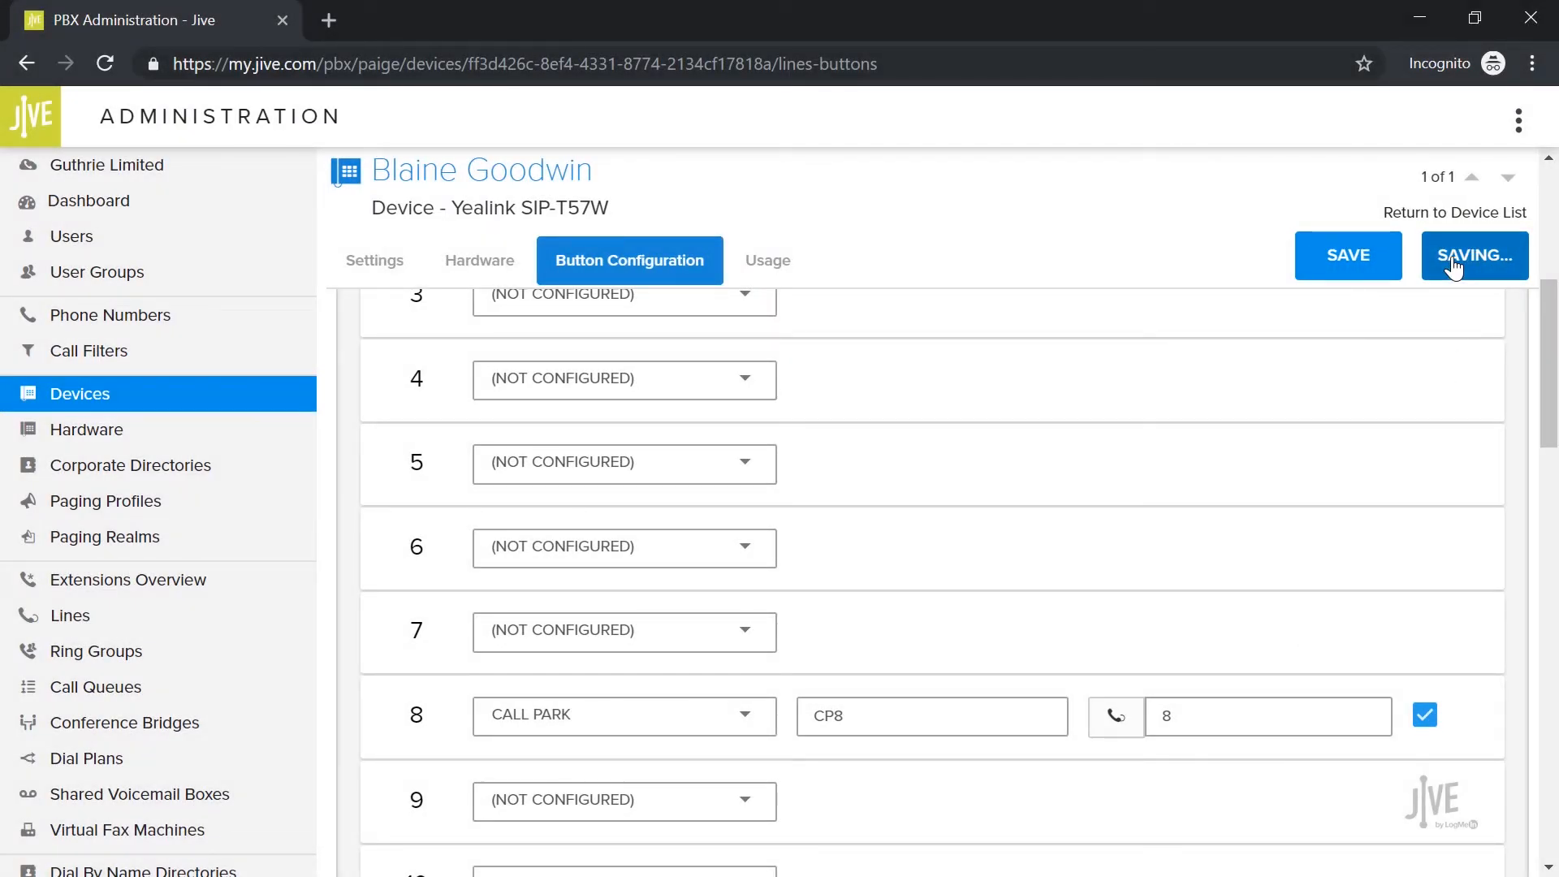